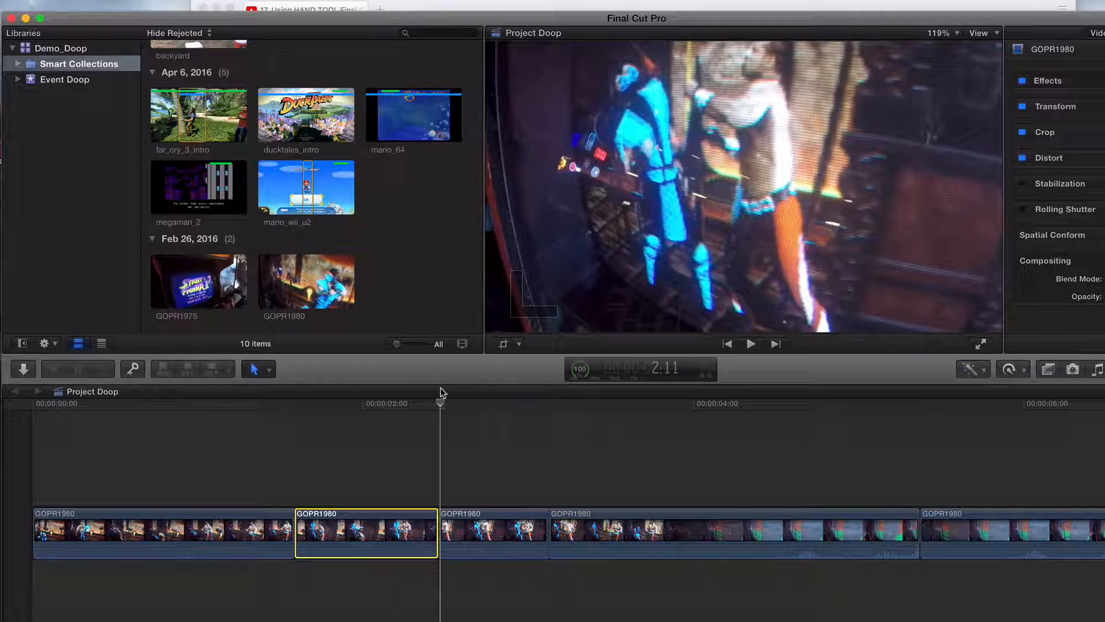
Step: Show the timeline tool pop-up menu listing the available editing tools
left_click(257, 368)
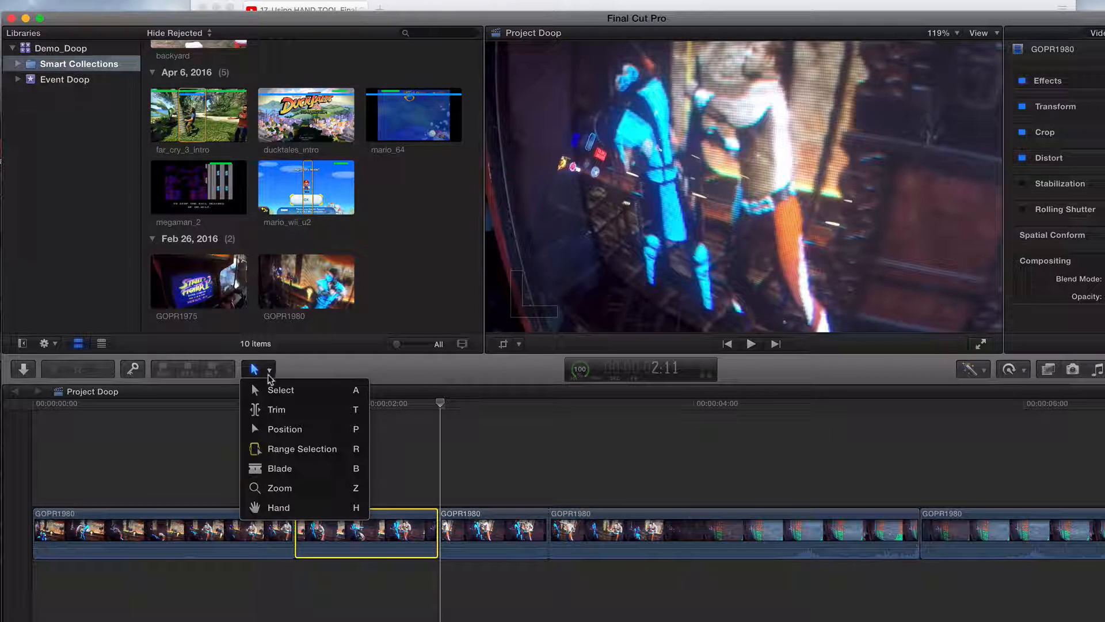
mouse_move(279, 488)
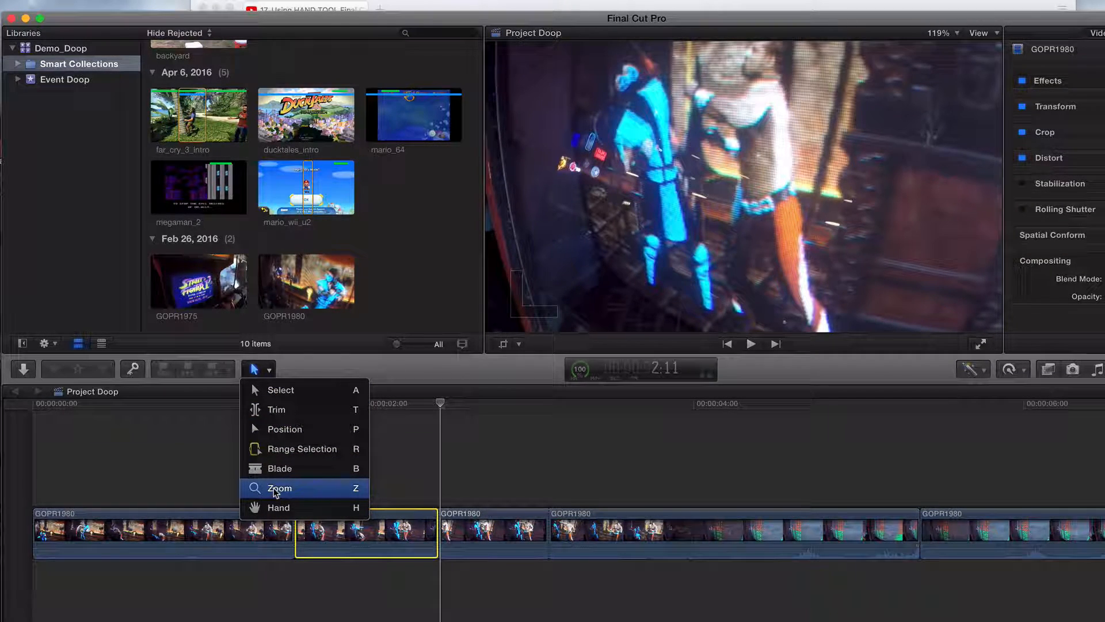
left_click(279, 487)
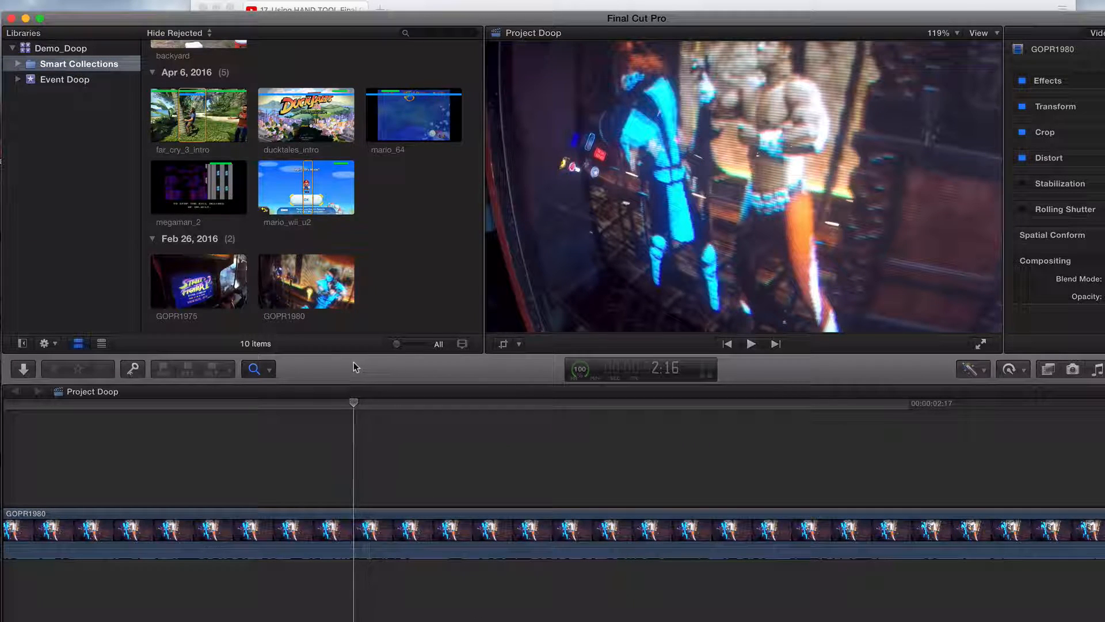
Step: Zoom into the GOPR1980 clip with the Zoom tool until it fills the timeline width
left_click(361, 425)
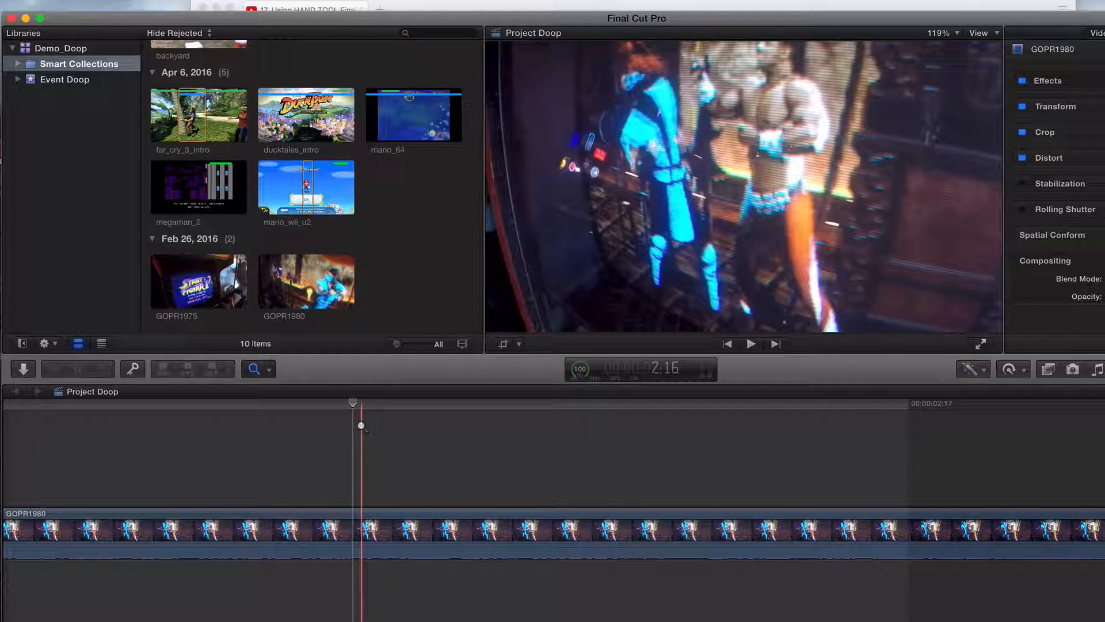